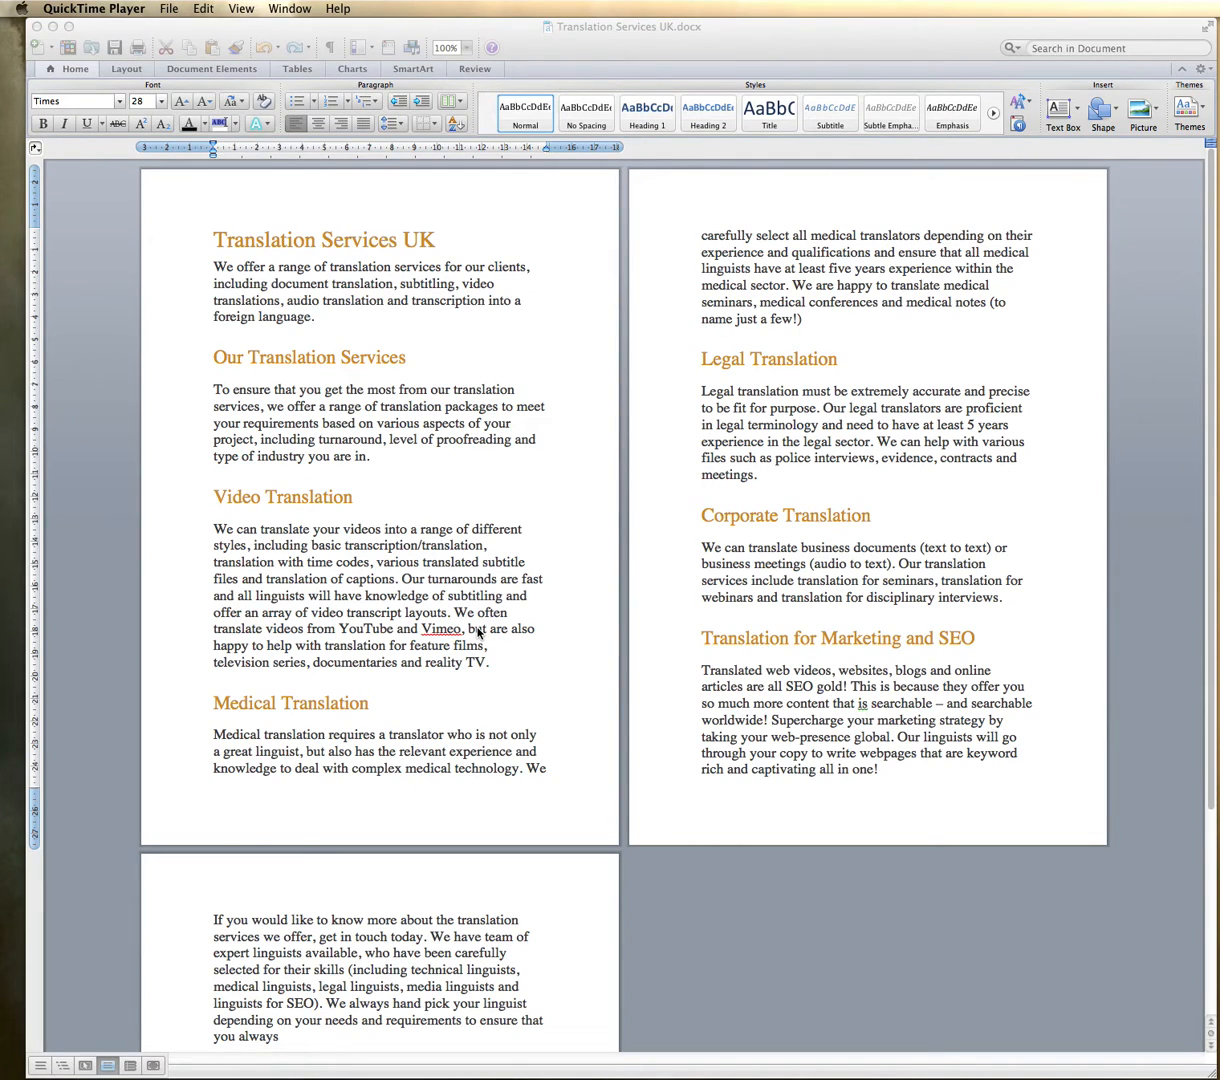
mouse_move(436, 664)
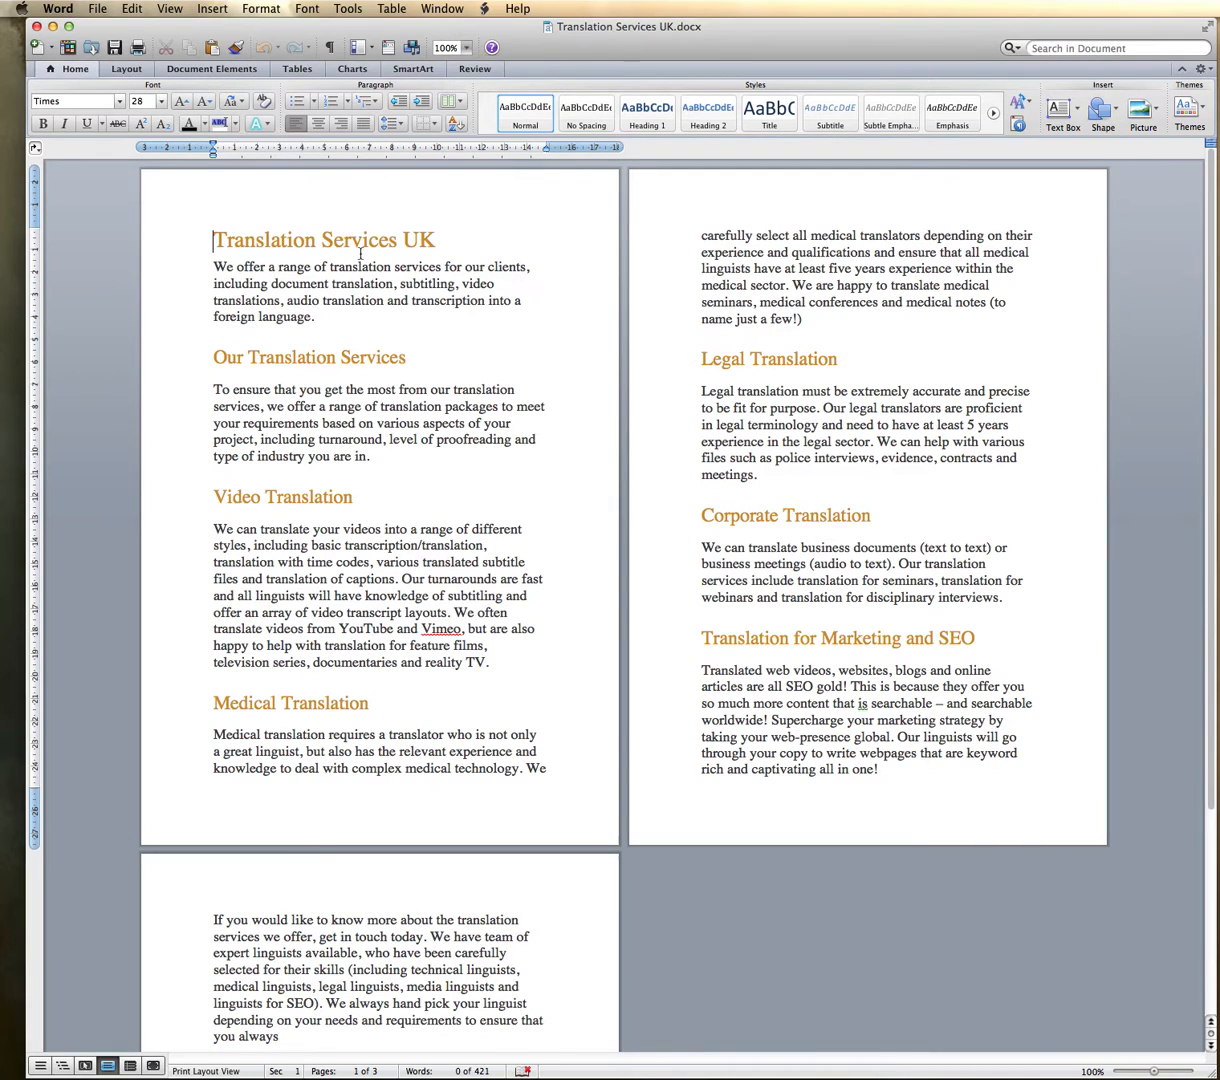
Reach the Security pane of Word Preferences for Translation Services UK.docx
drag(212, 232, 320, 324)
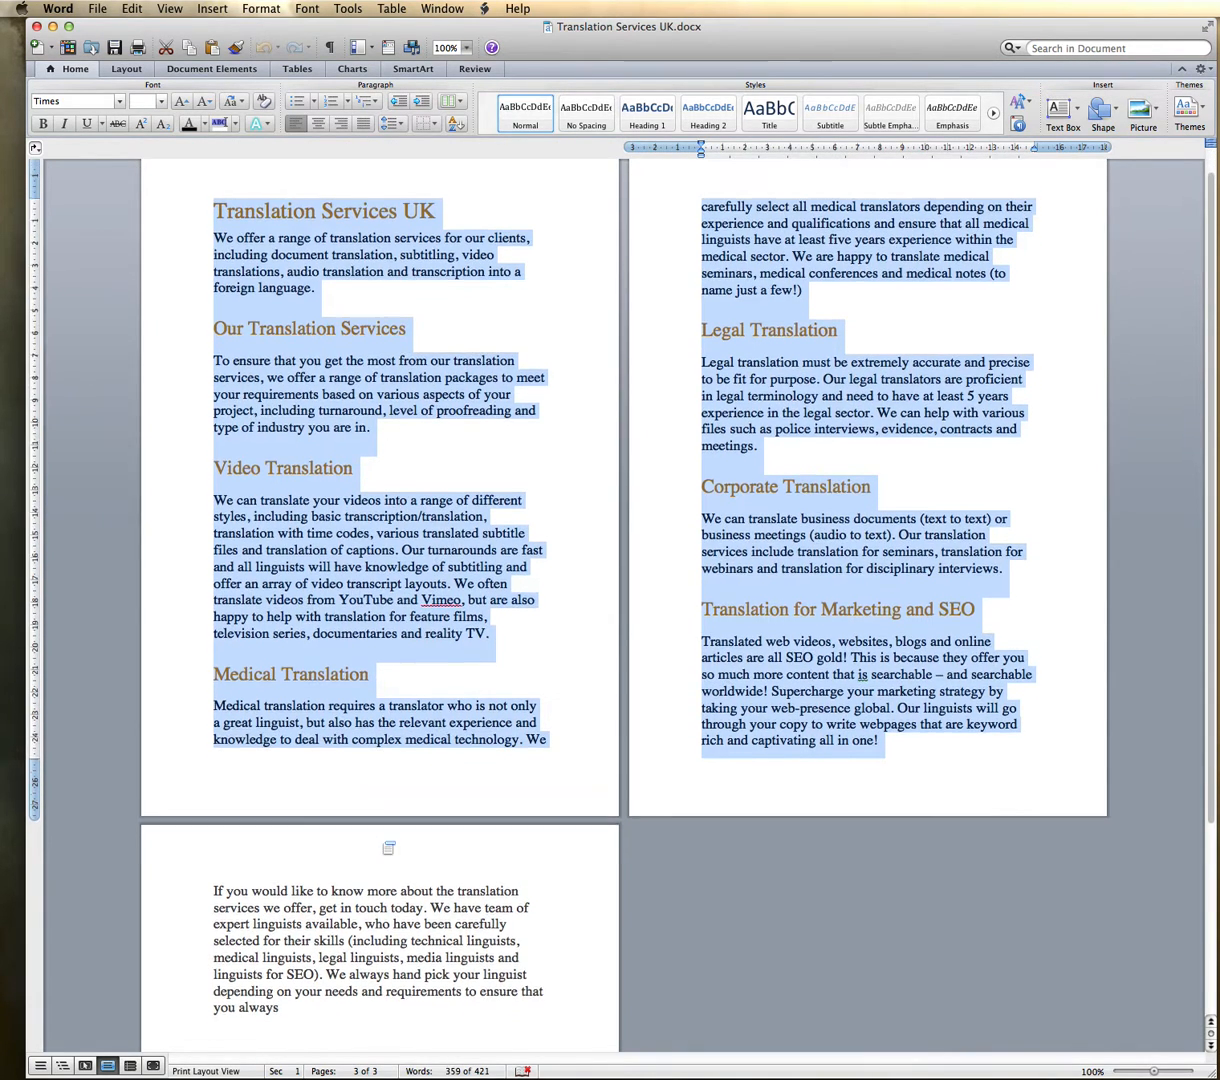
click(334, 768)
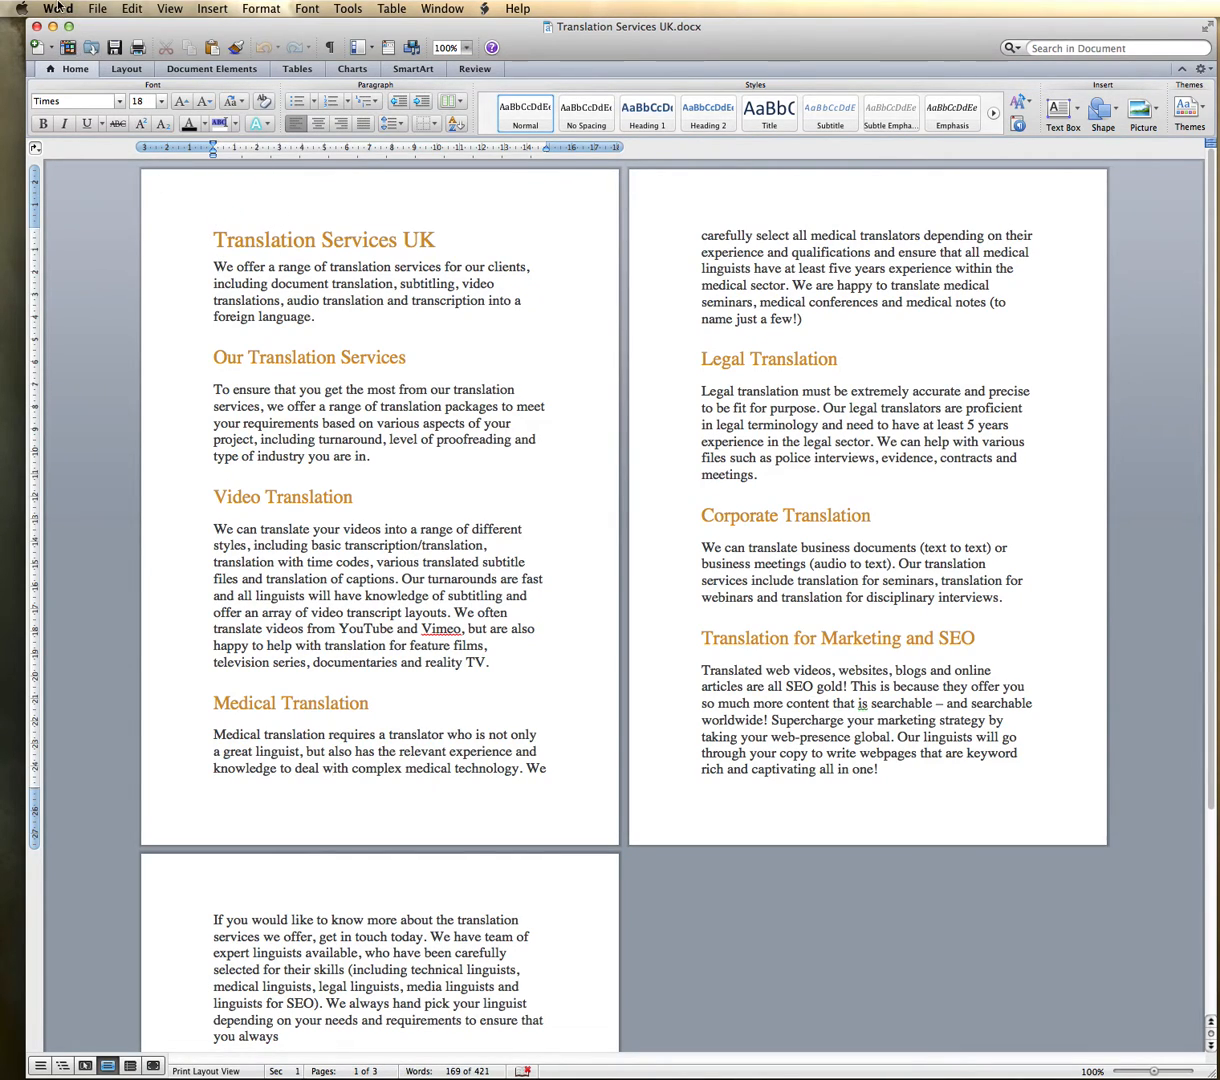
click(56, 8)
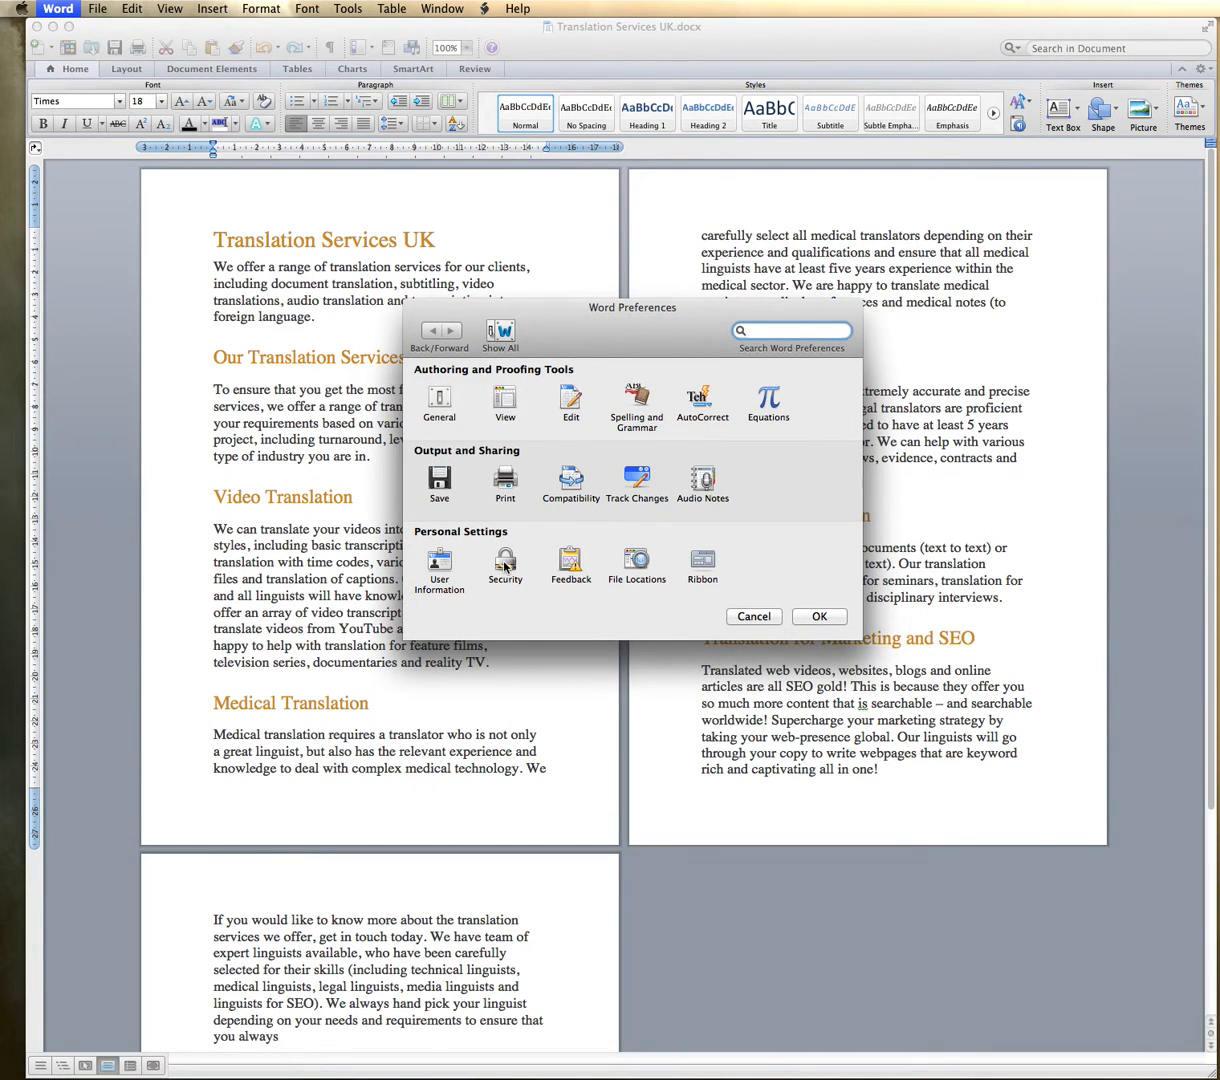
click(504, 560)
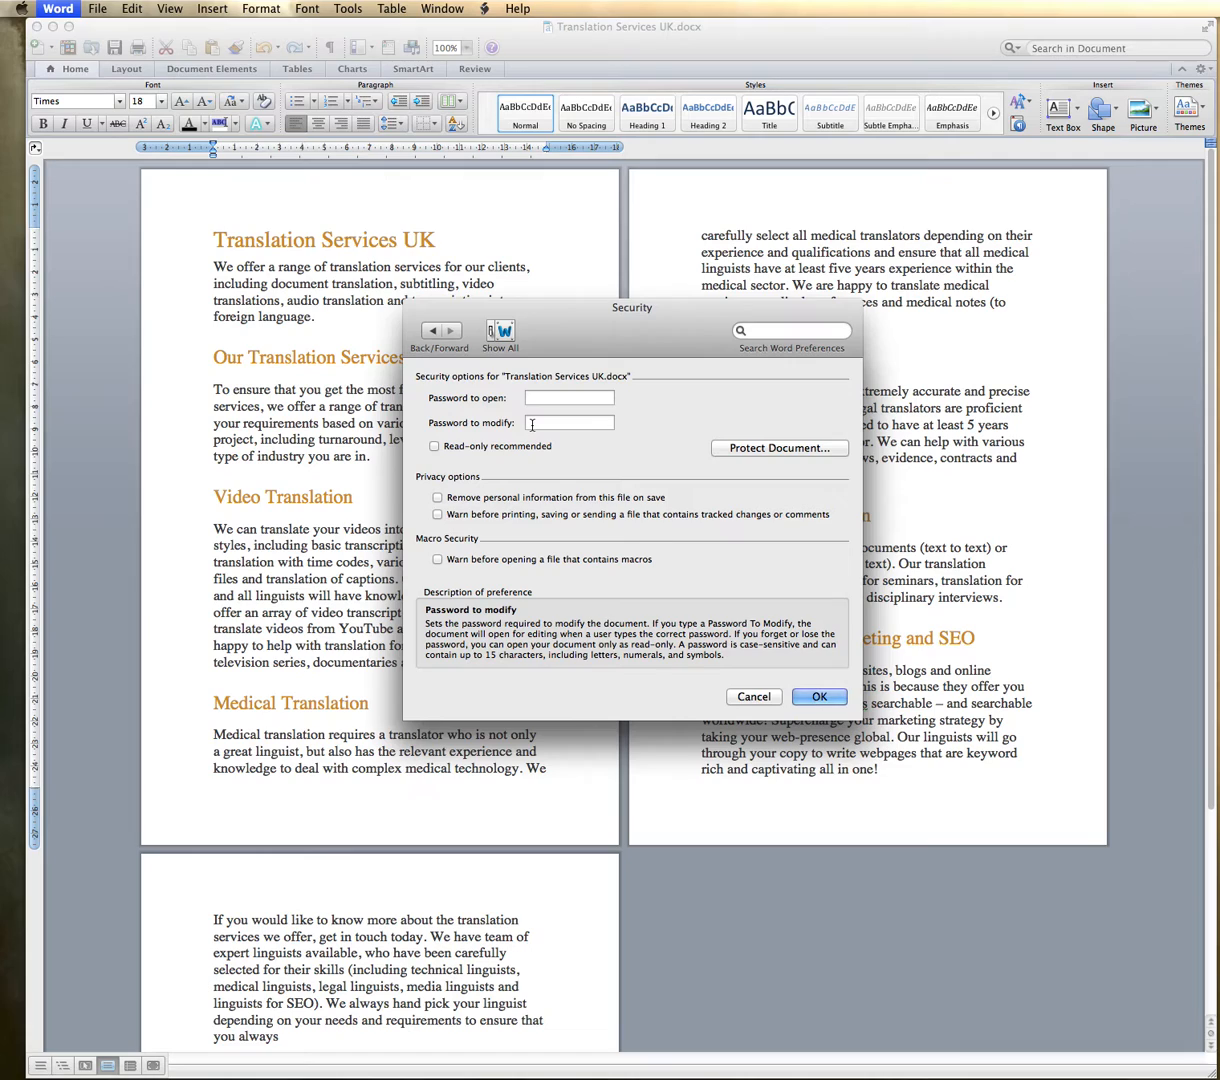
Enter a password in the Password to open field and apply it, prompting for confirmation
click(568, 422)
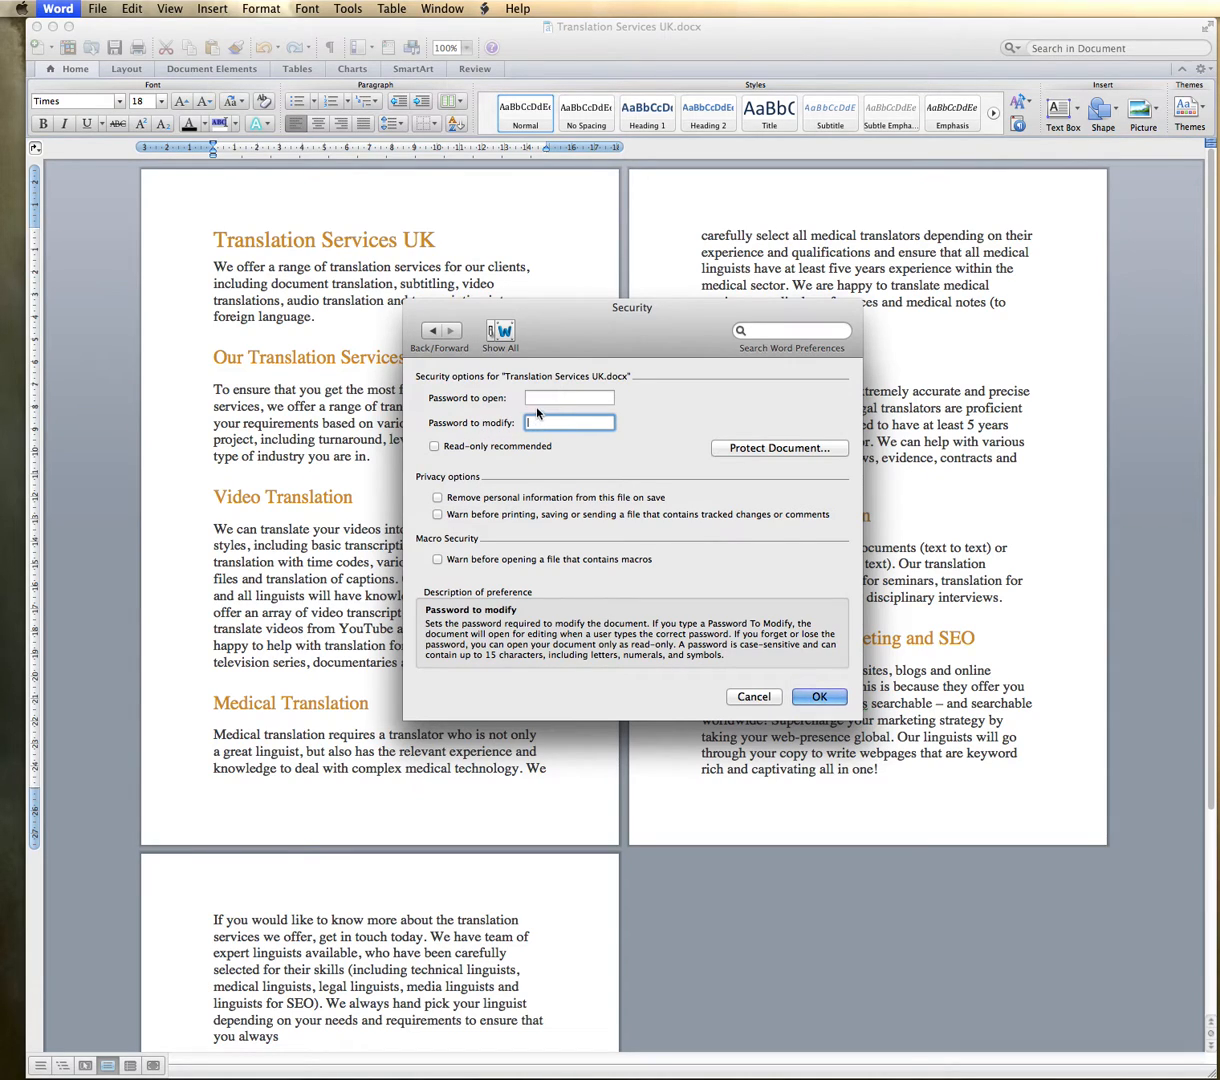
click(568, 396)
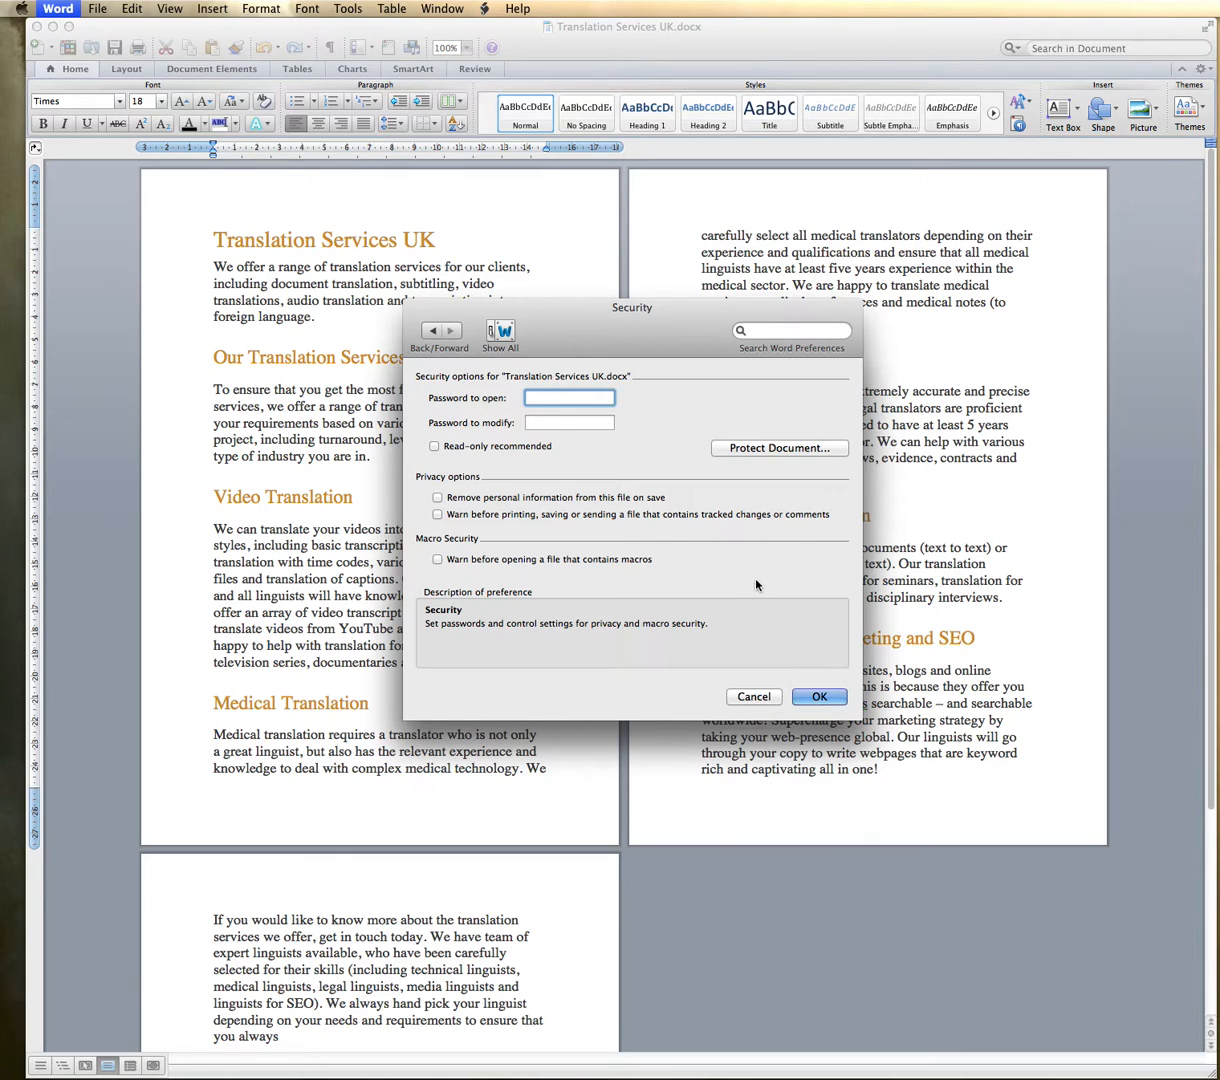
text(••)
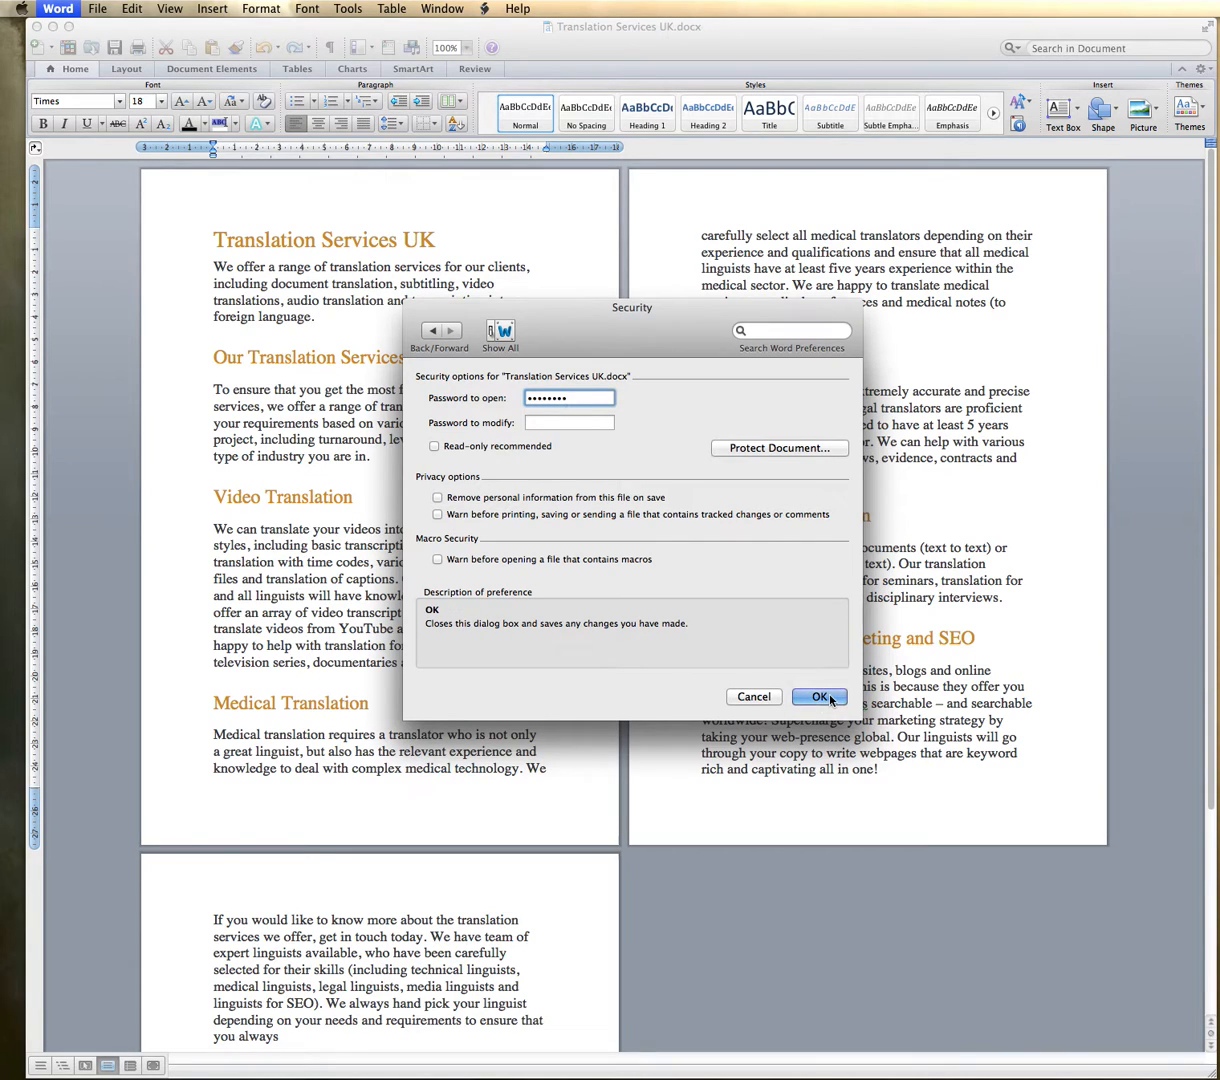
click(818, 696)
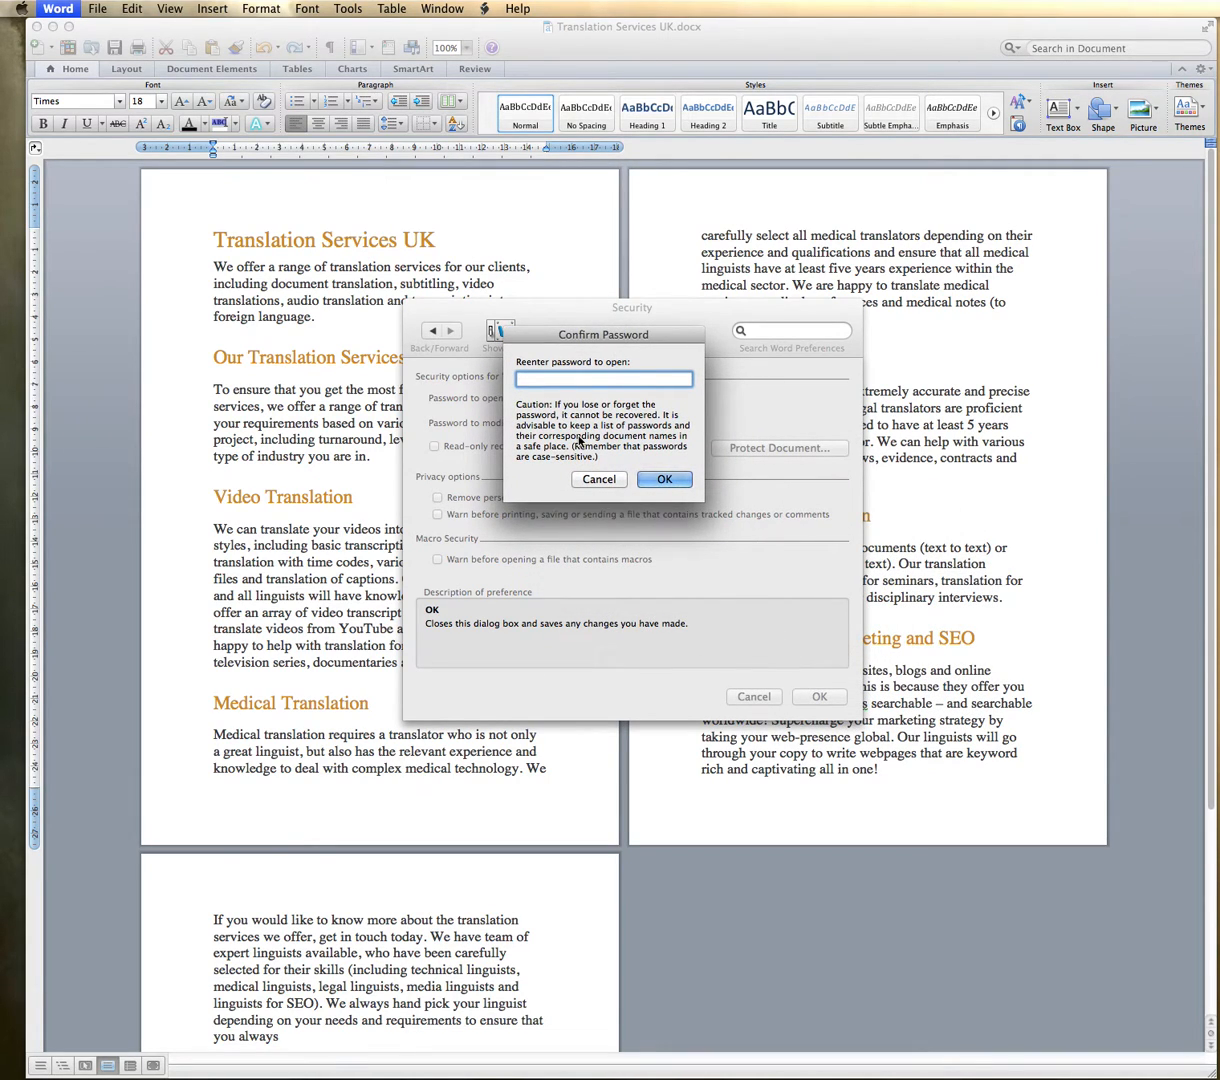
Retype the open password in the Confirm Password dialog and accept it
text(••••)
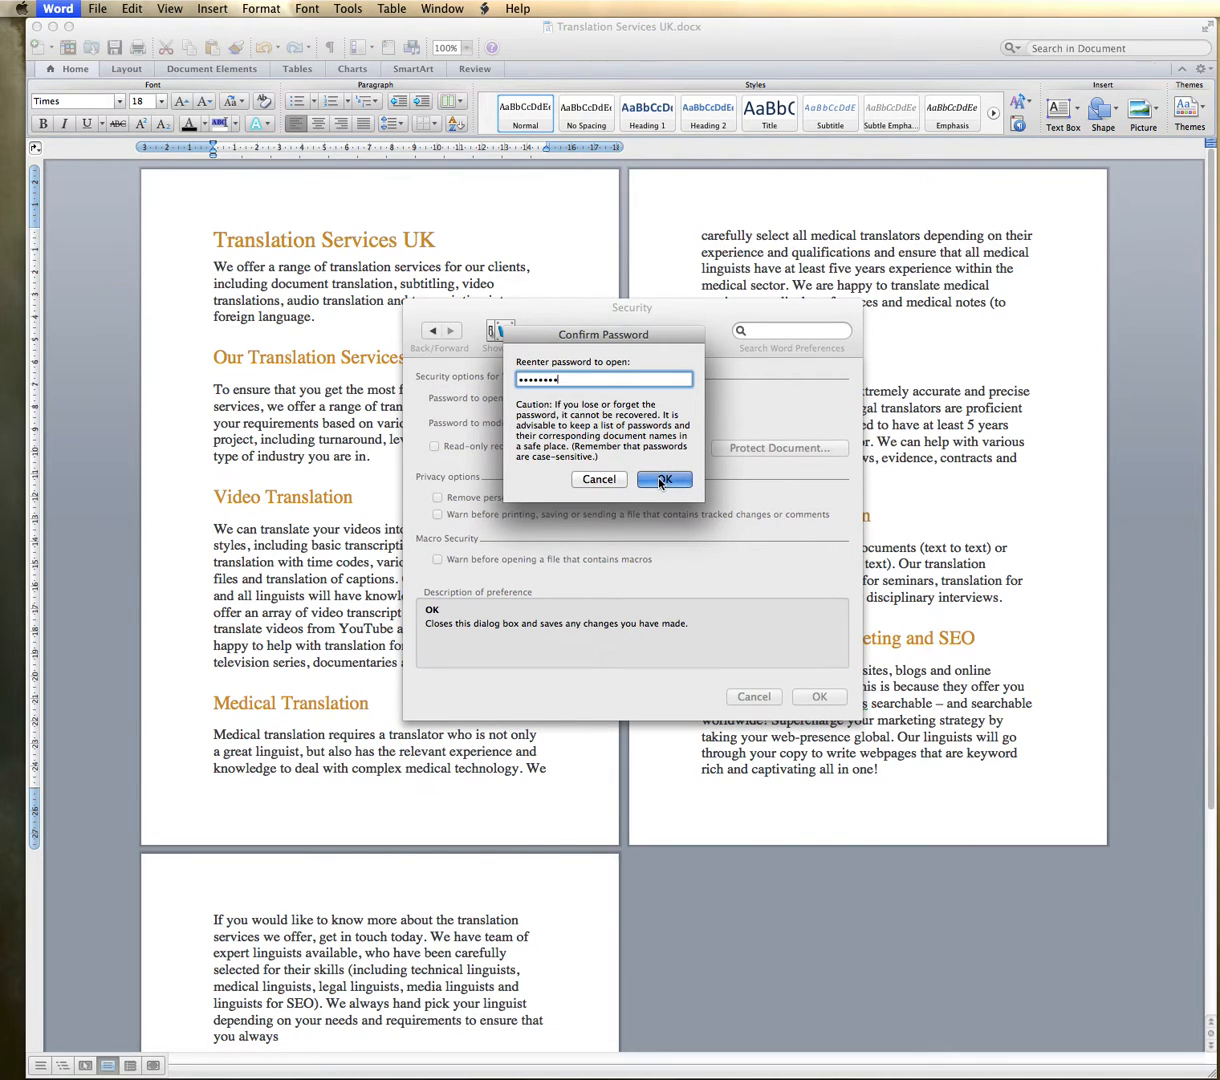
click(664, 480)
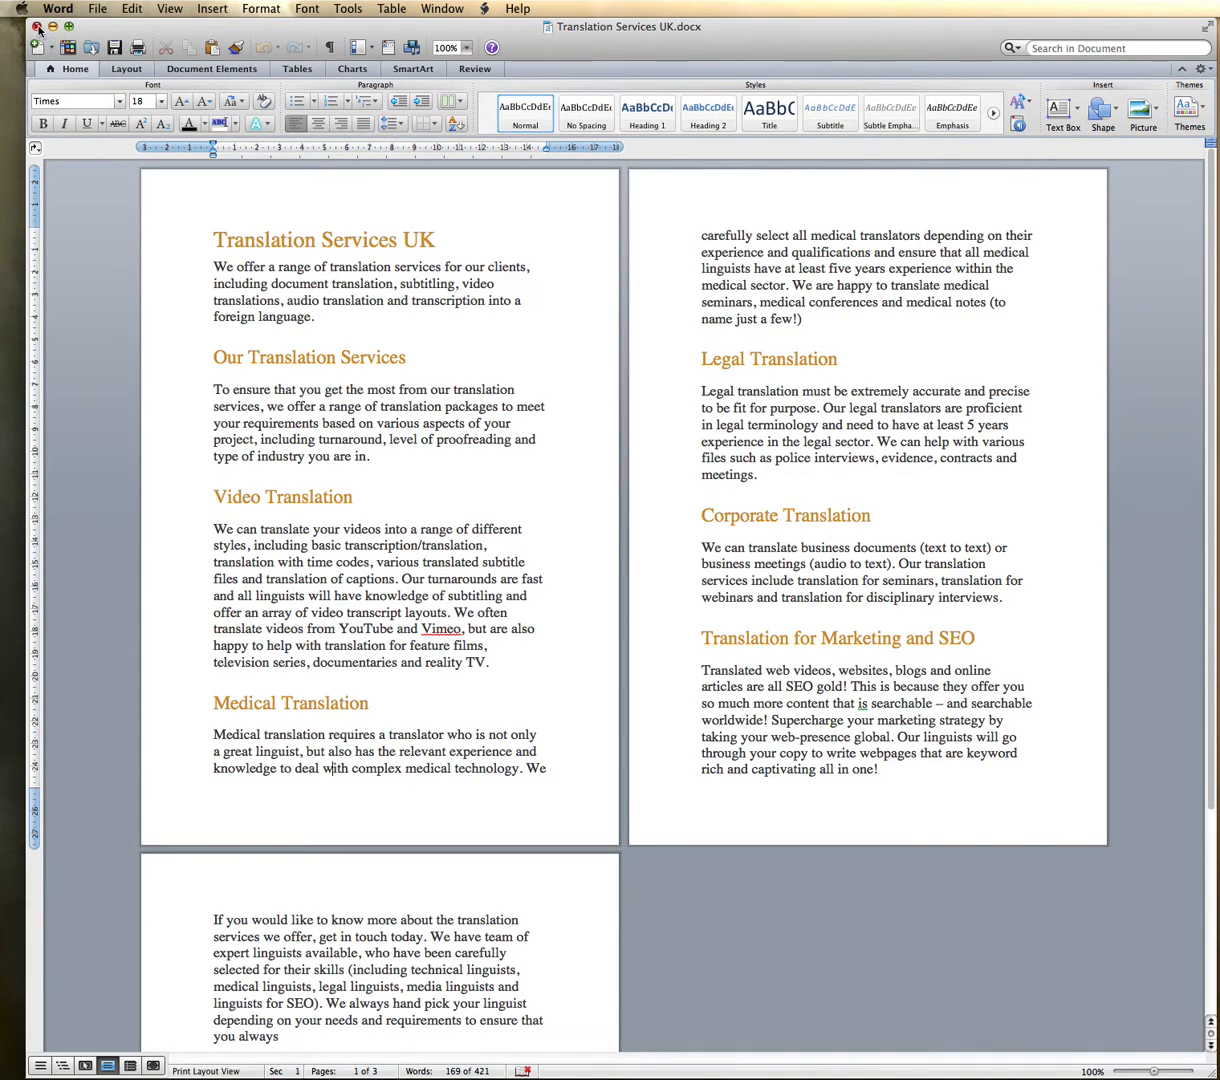
click(68, 26)
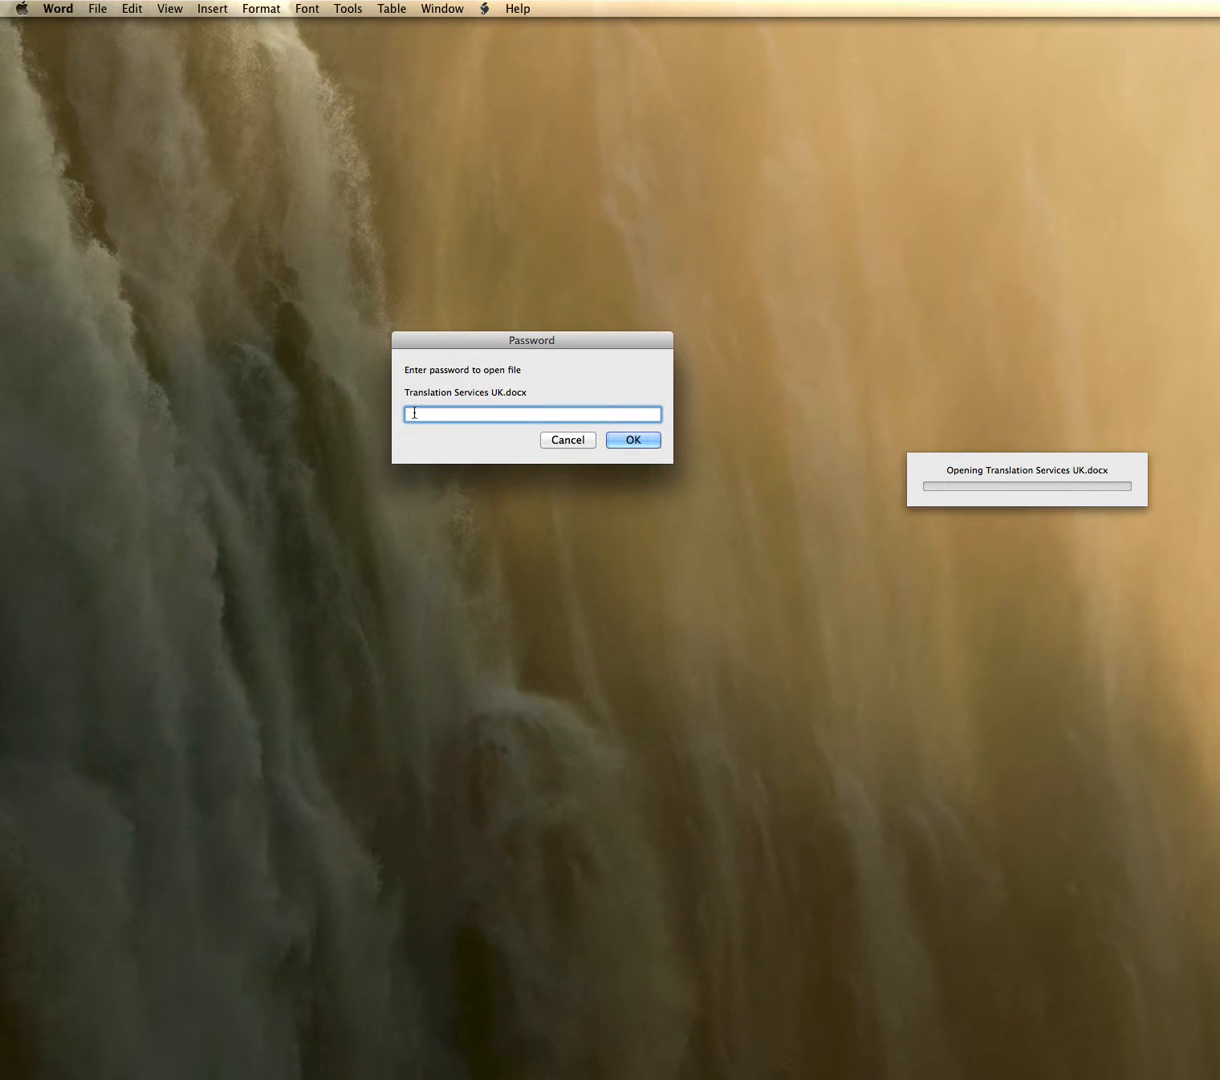
mouse_move(400, 538)
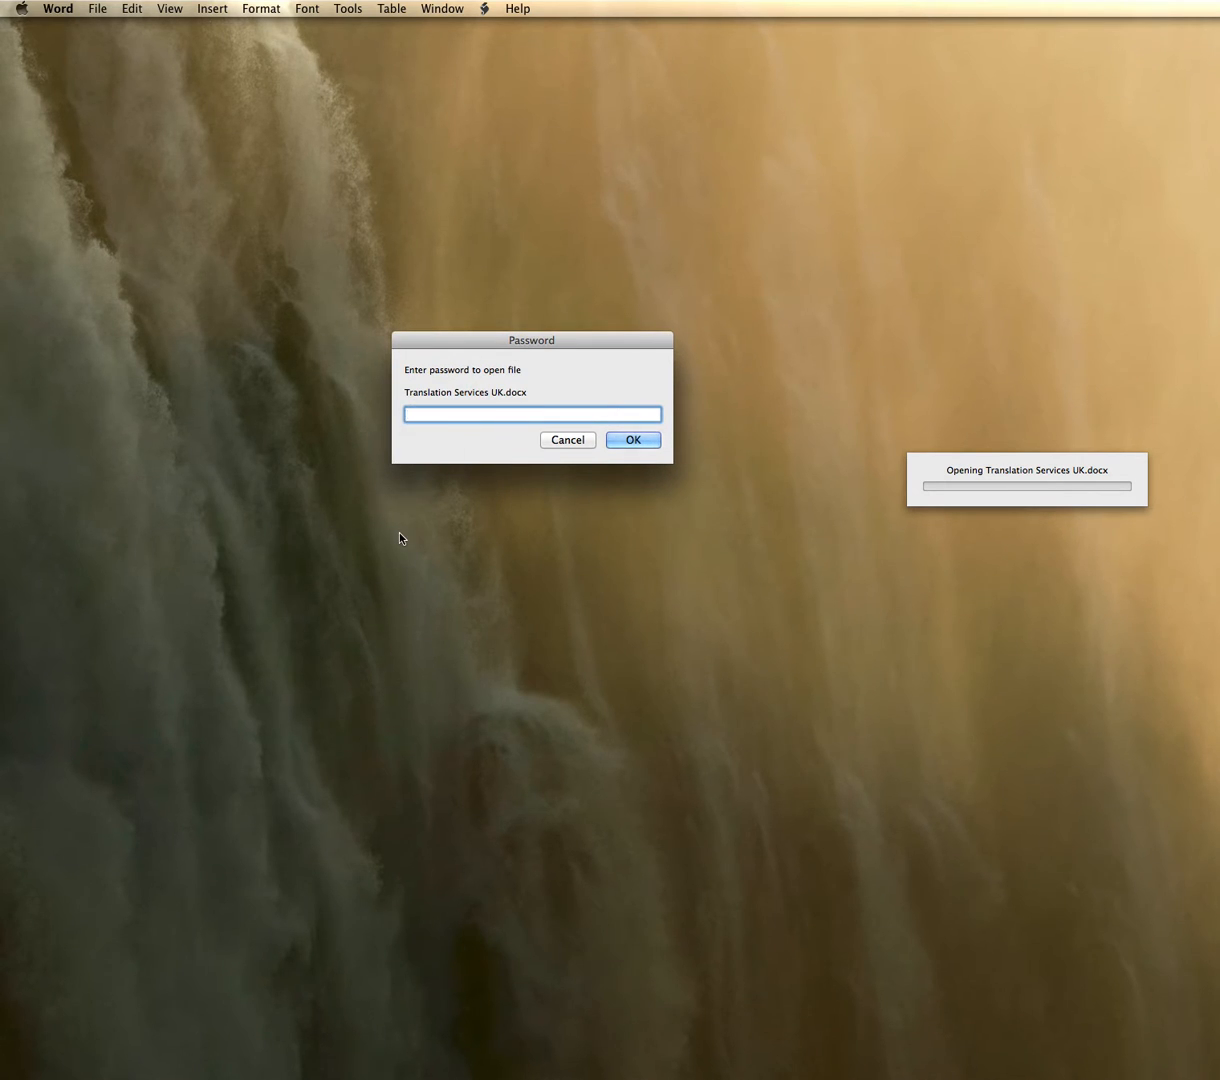
Enter the document's password in the Password dialog to reopen Translation Services UK.docx
click(532, 414)
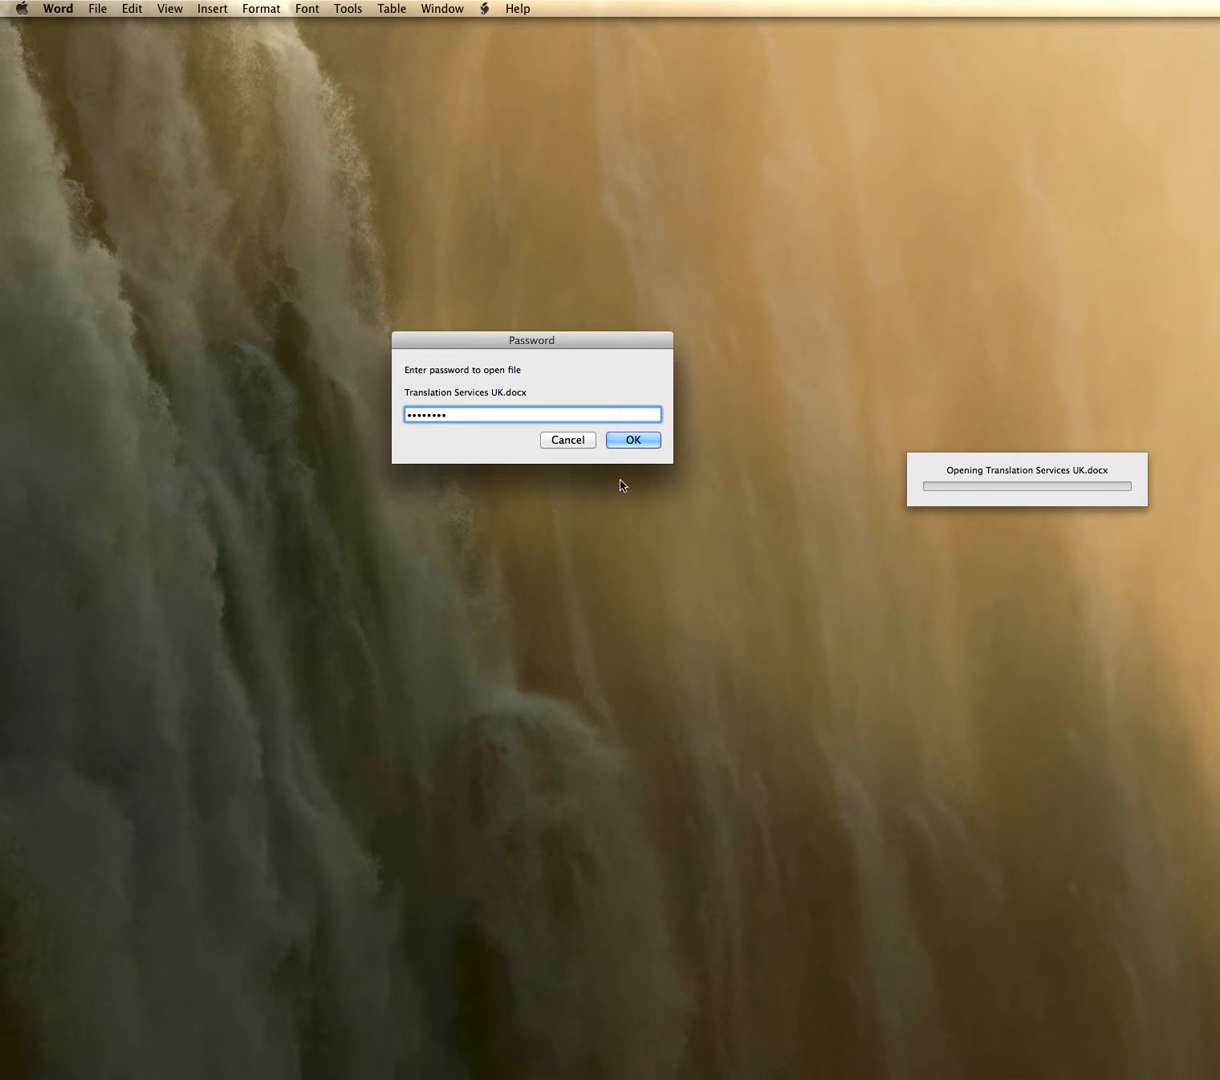
click(632, 440)
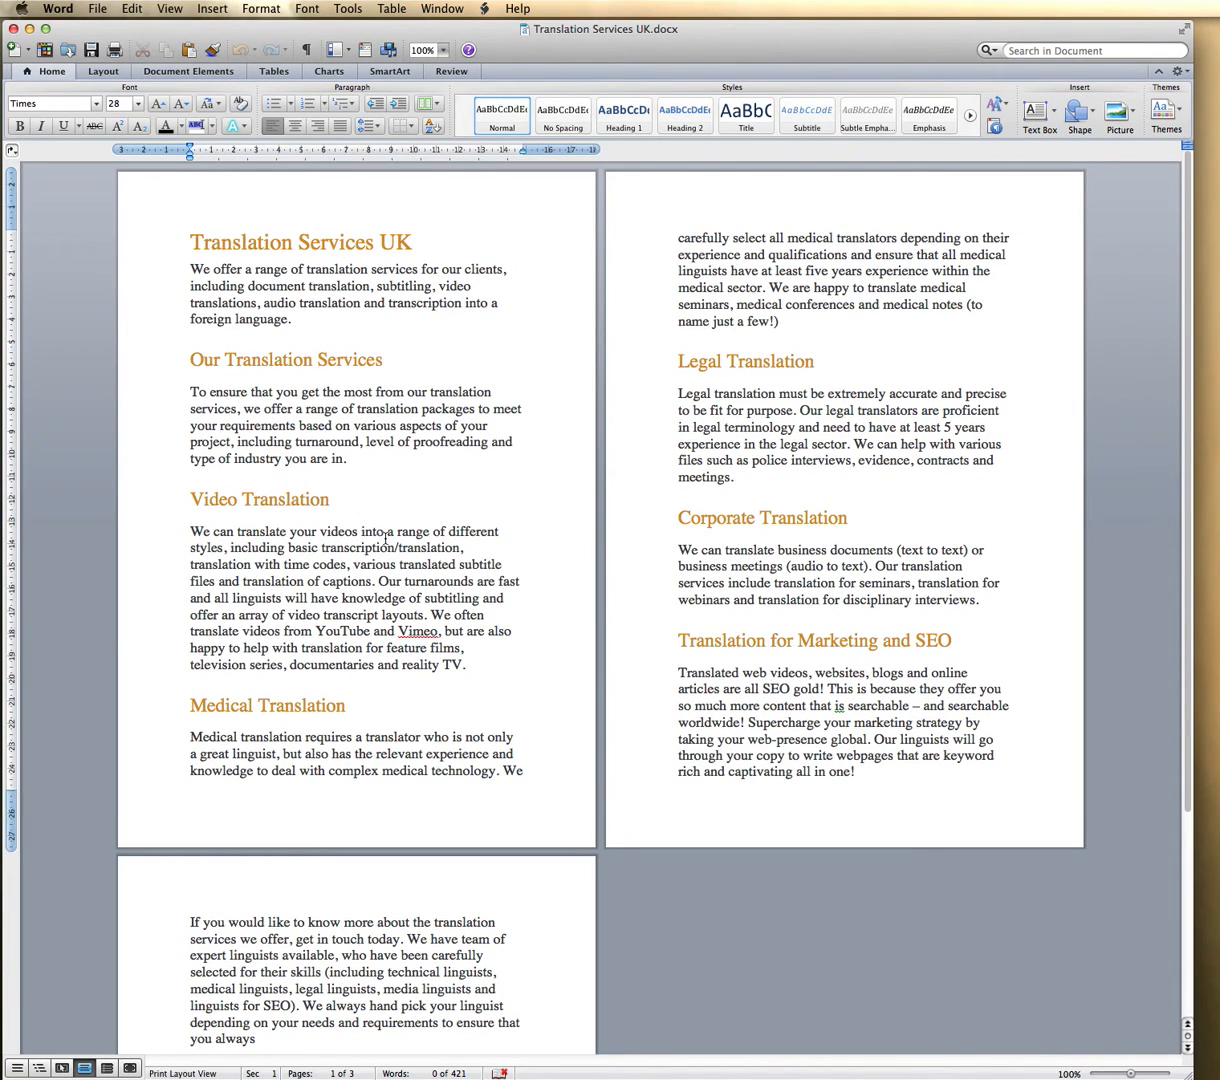
click(192, 242)
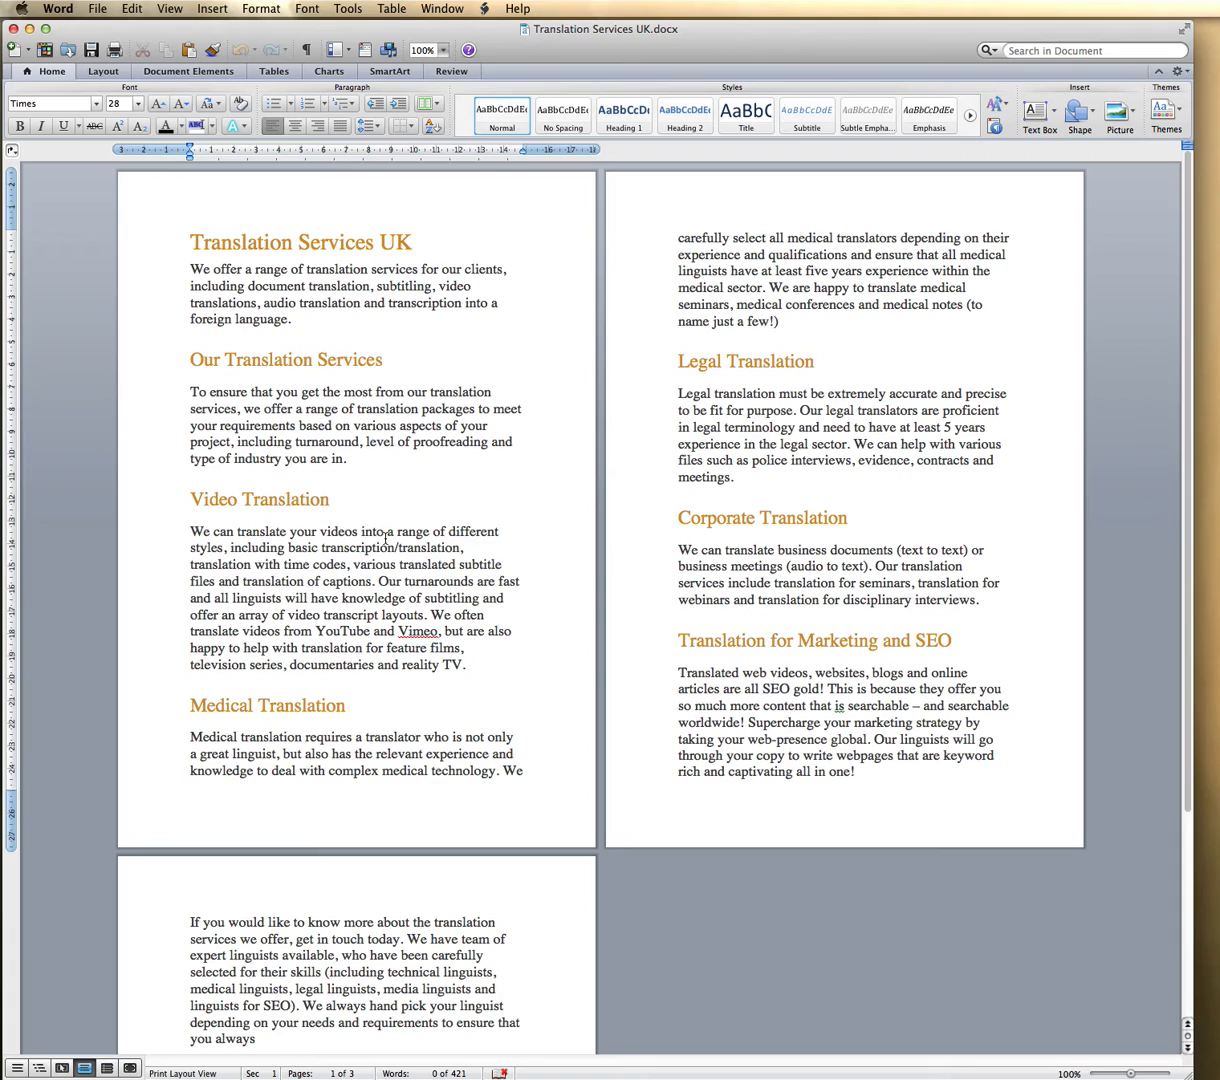
click(192, 242)
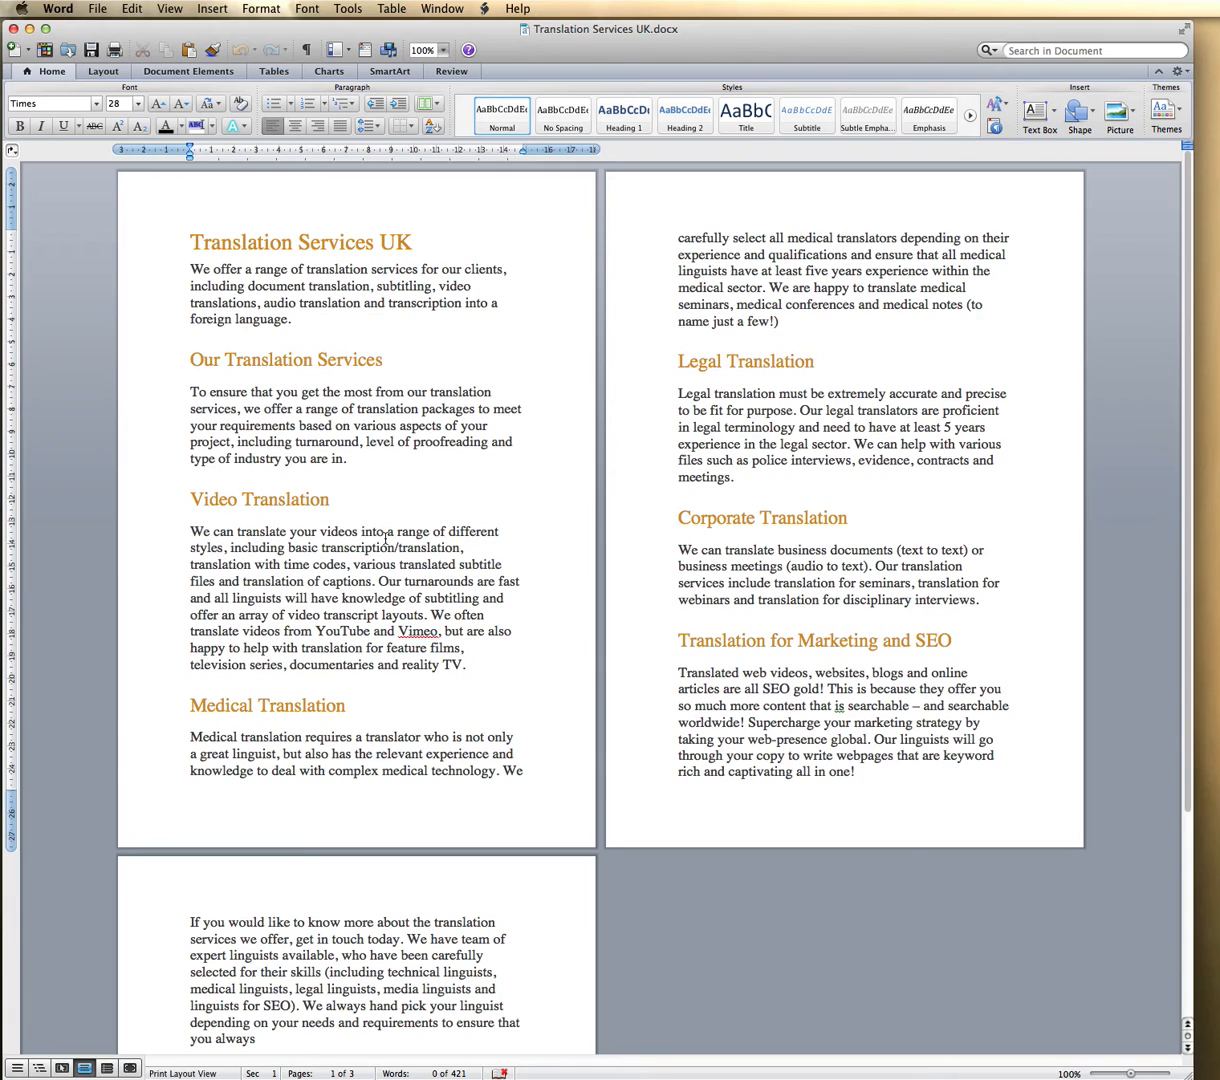
click(192, 242)
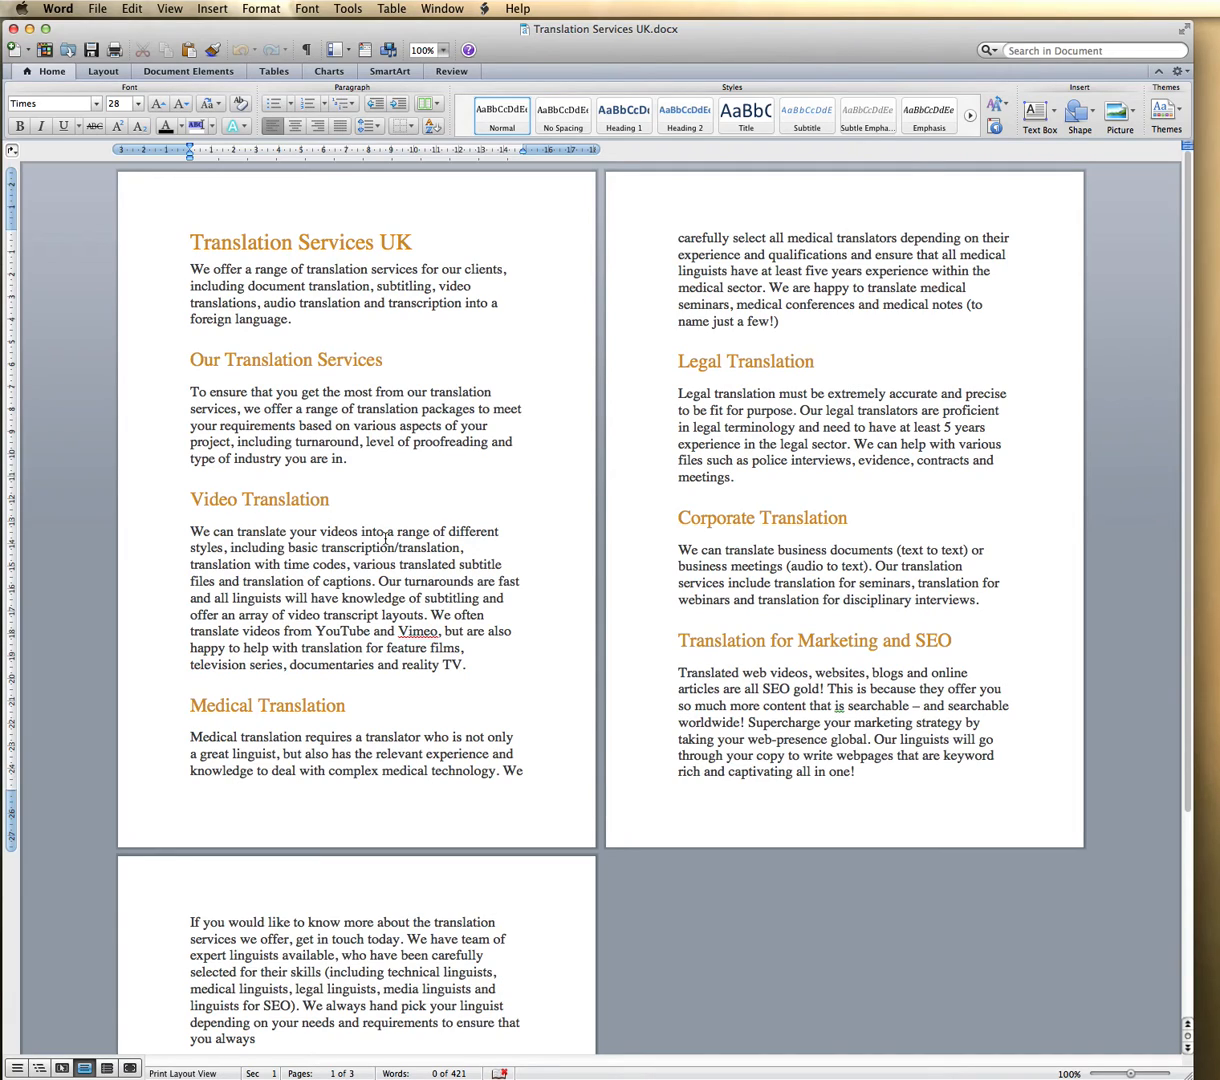
click(192, 242)
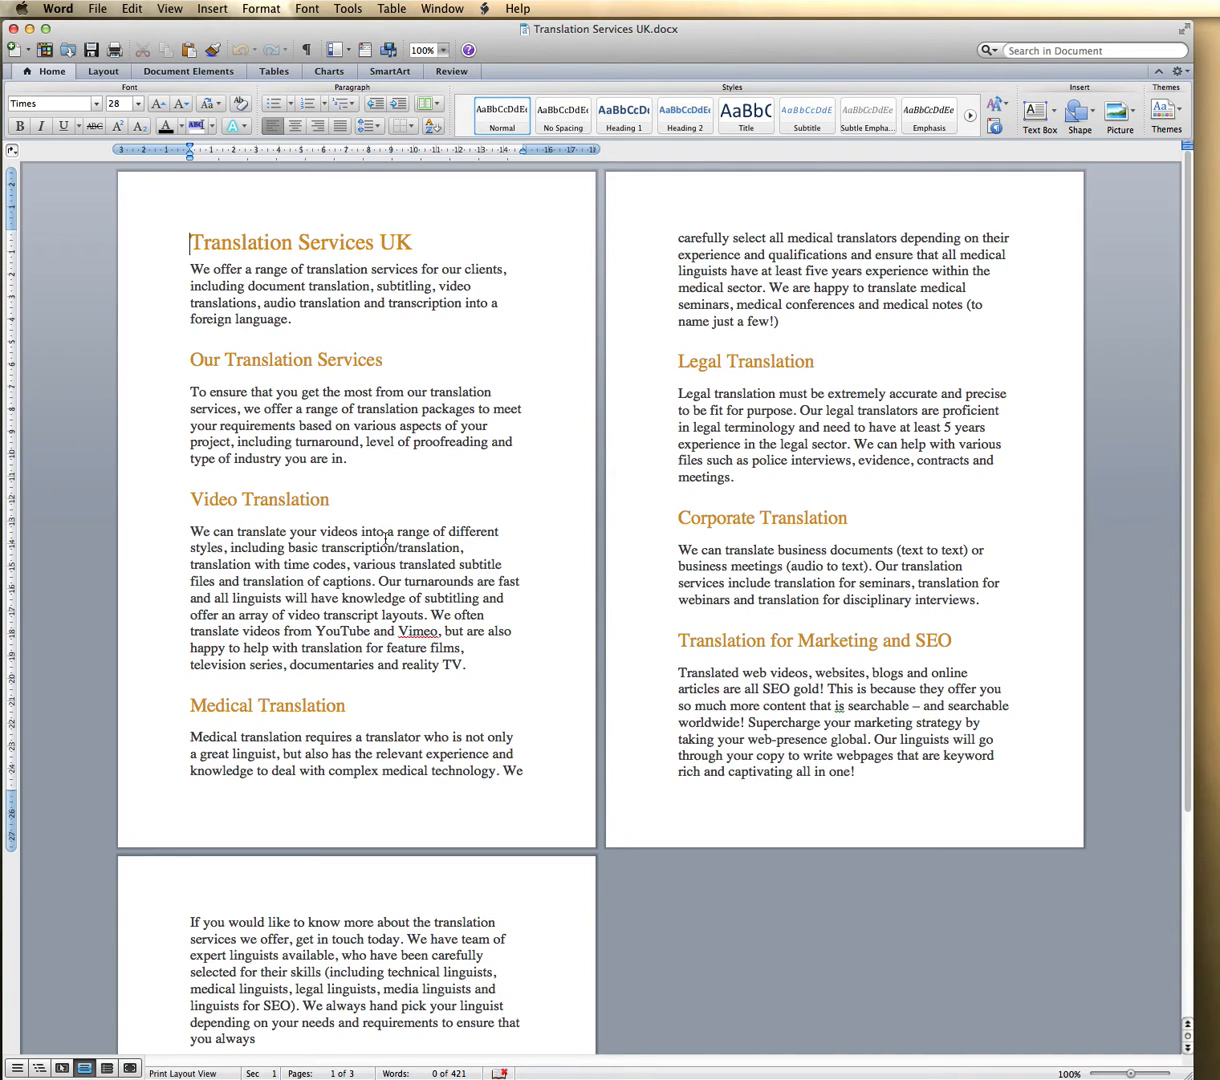